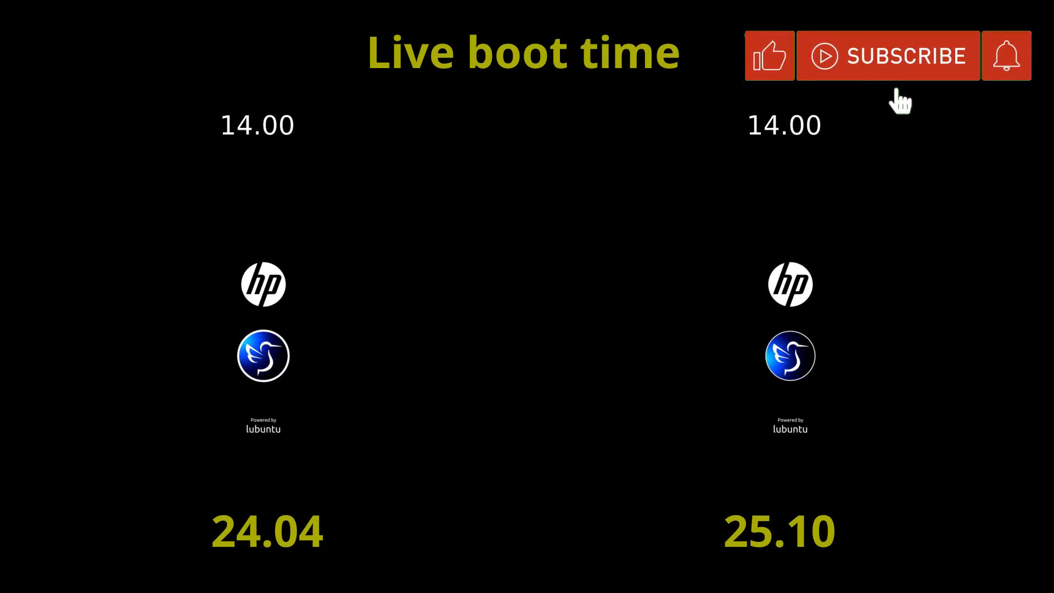
- Boot Lubuntu 24.04 and 25.10 and show system info with neofetch and fastfetch
click(887, 56)
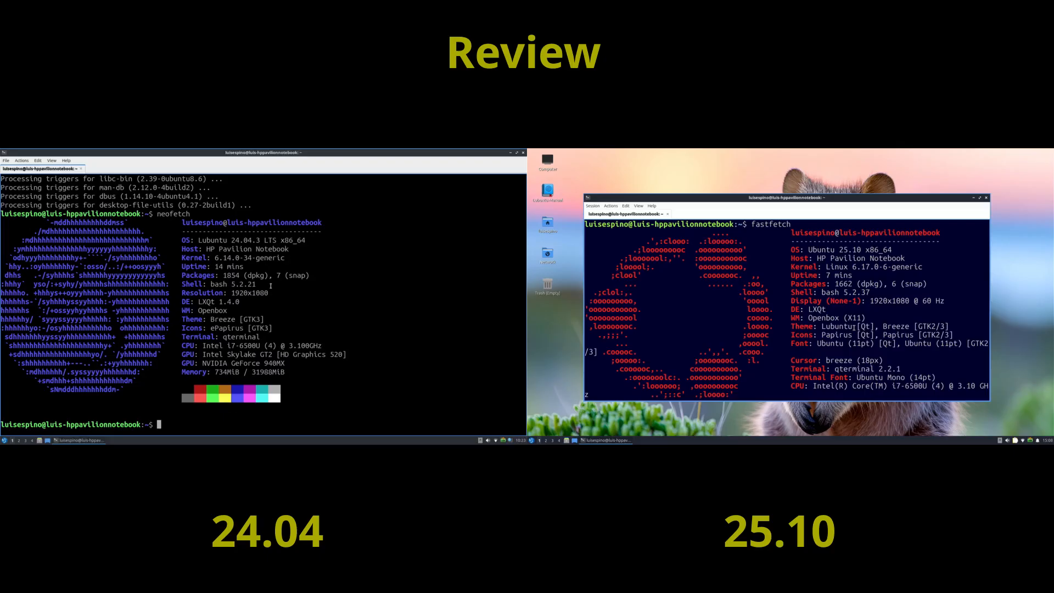
- Run systemd-analyze on 25.10 to show the 13.854s userspace boot timing
scroll(down, 3)
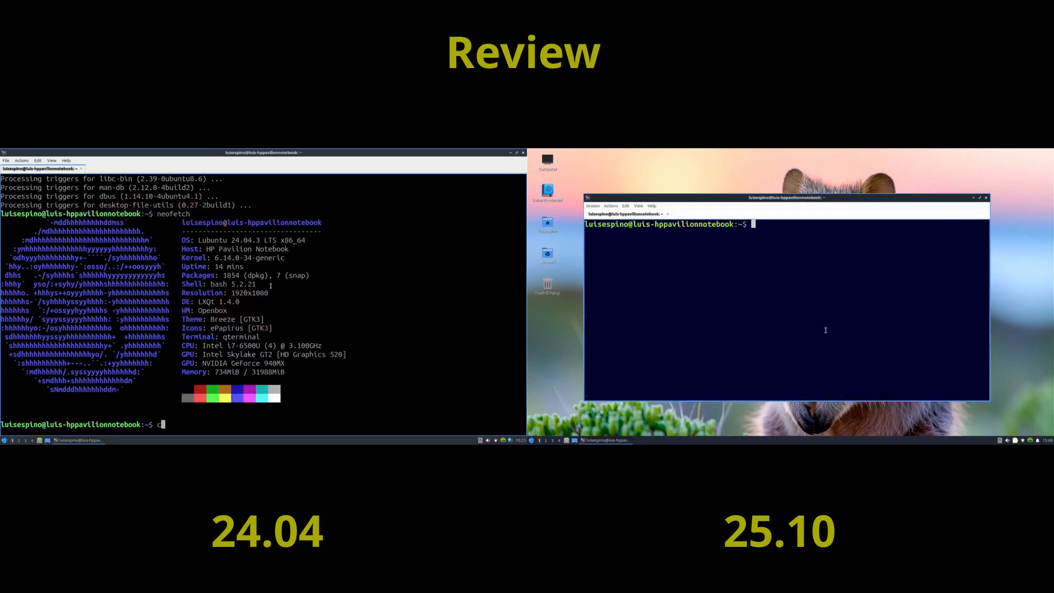
key(Return)
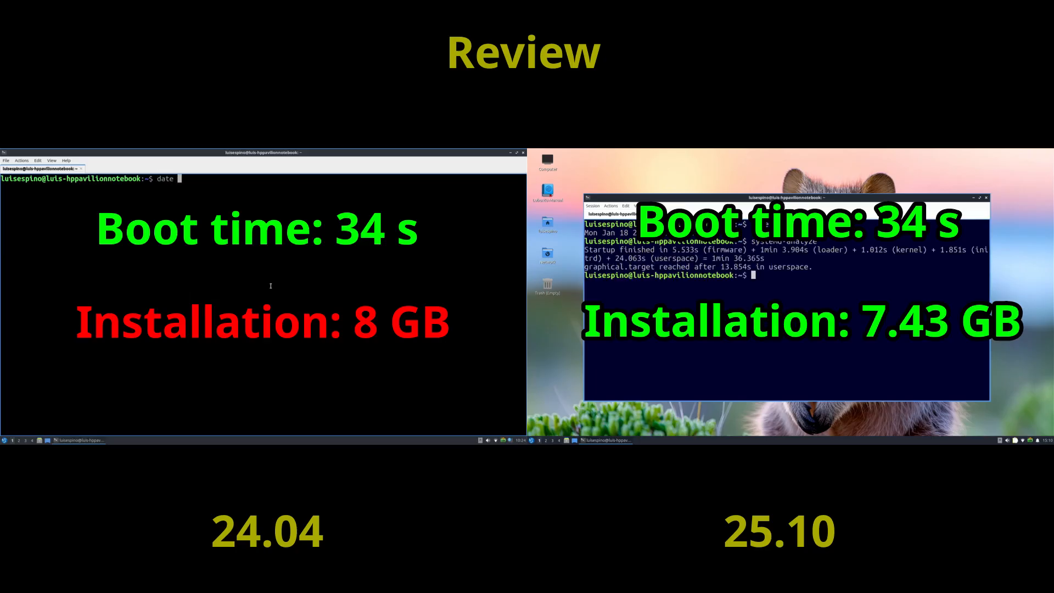
- Run 'sysbench threads --threads=5 run' in both terminals, reaching 13463 events on 25.10
text(-d @2147483648)
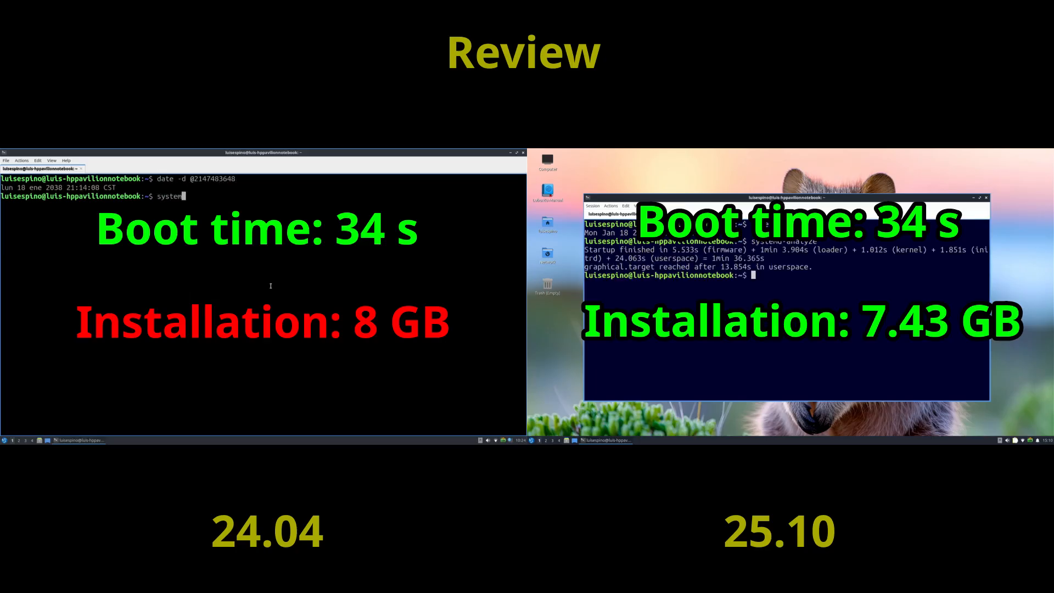
key(Return)
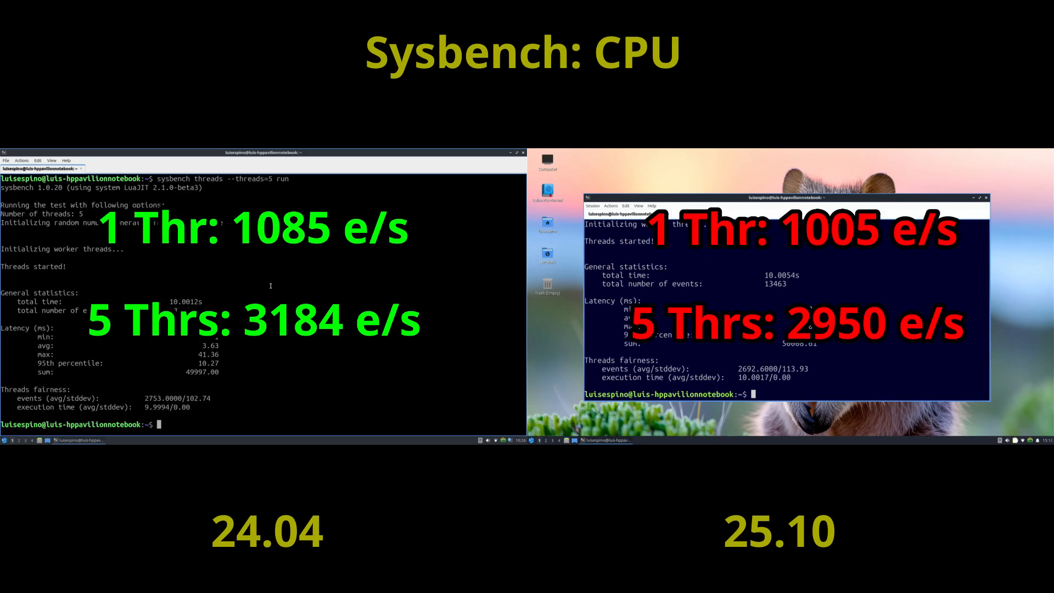
- Run 'sysbench mutex --mutex-num=1000000 --threads=4 run' on both systems
text(sysbench mutex --mutex-num=1000000 --threads=4 run)
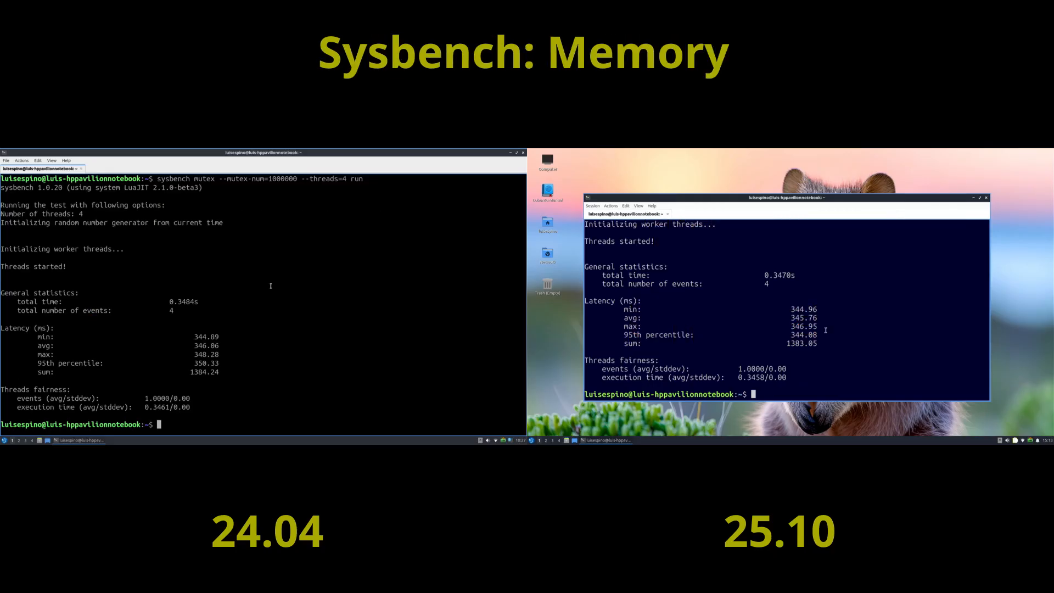
- Run sysbench memory read/write and fileio tests, reading 9.87 MiB/s on 24.04
text(sysbench memory)
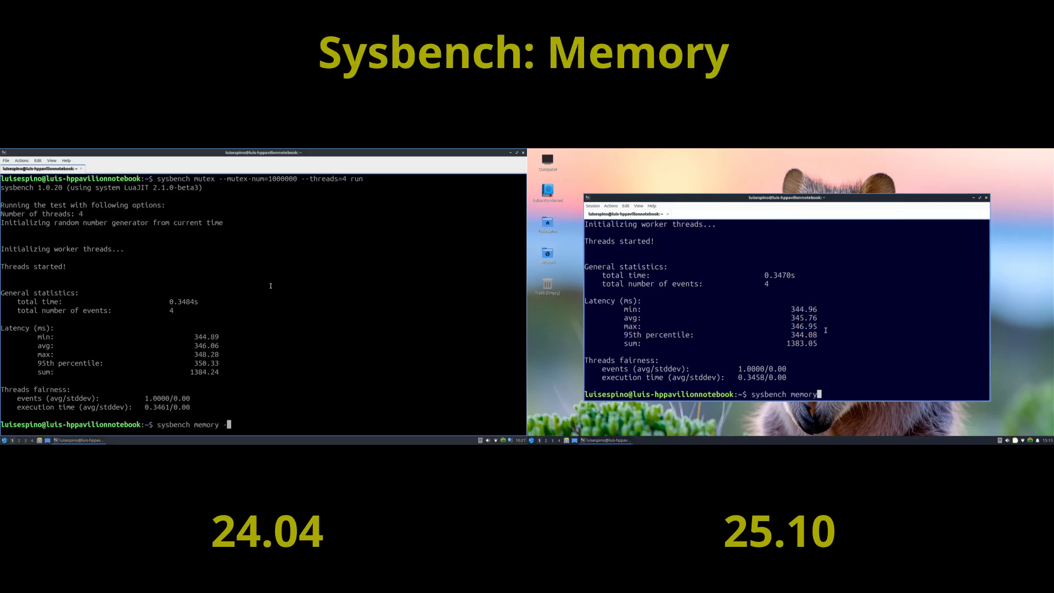
text(--memory-oper=read)
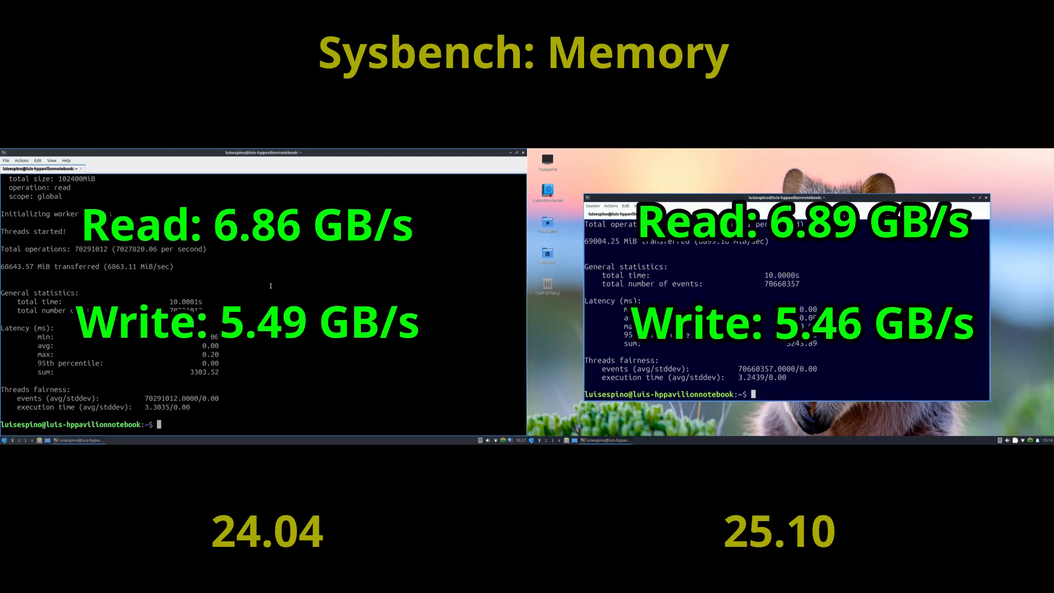
text(sysbench memory --memory-oper=run)
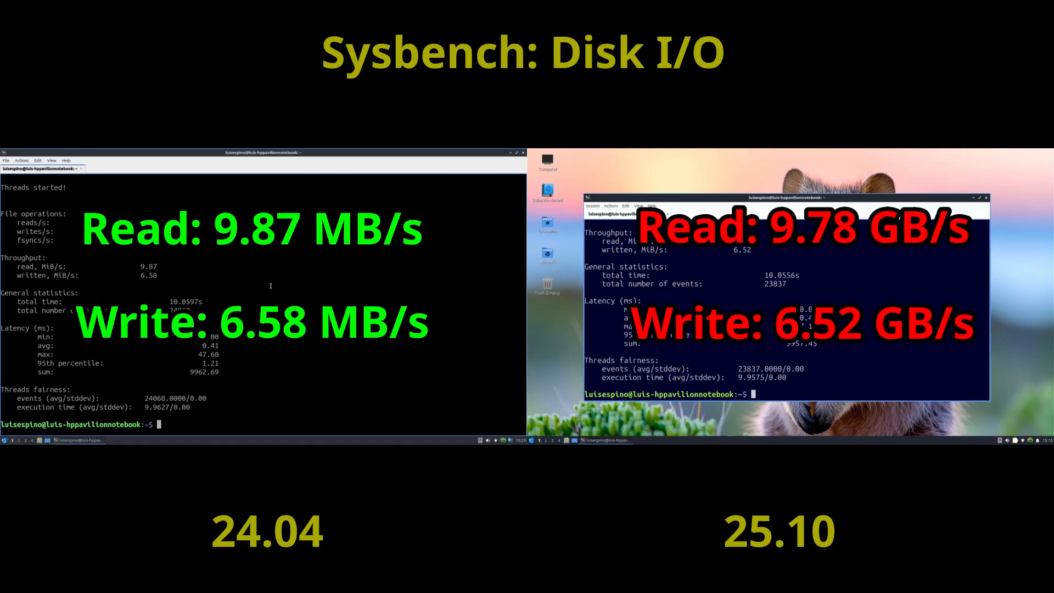
- Clean up the 1G sysbench fileio files and launch Firefox on both systems
text(sysbench fileio --file-total-size=1G cle)
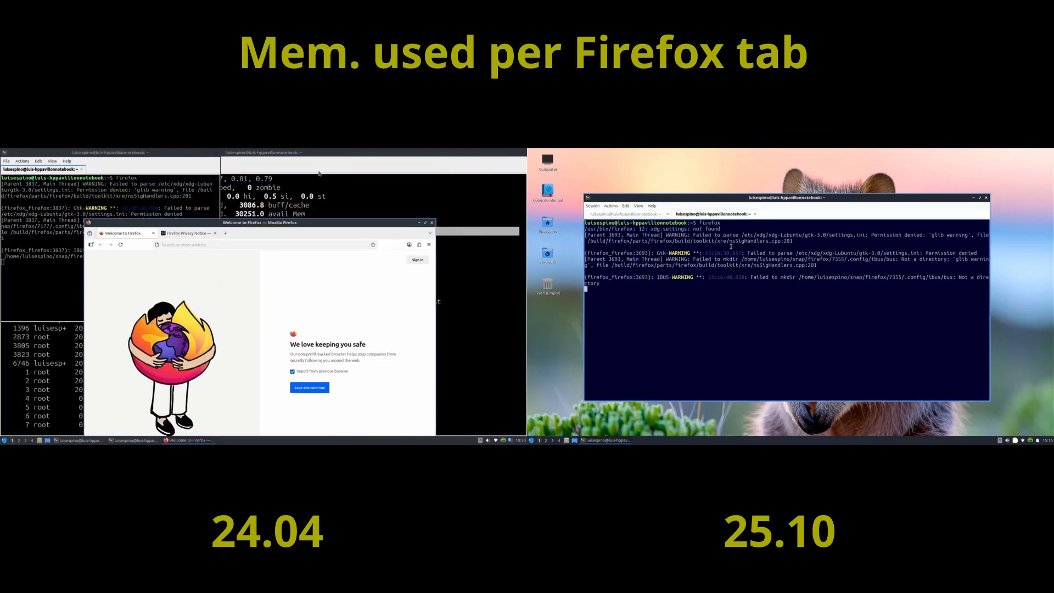
- Load the Lubuntu site and YouTube in extra Firefox tabs while top tracks memory
text(lubuntu)
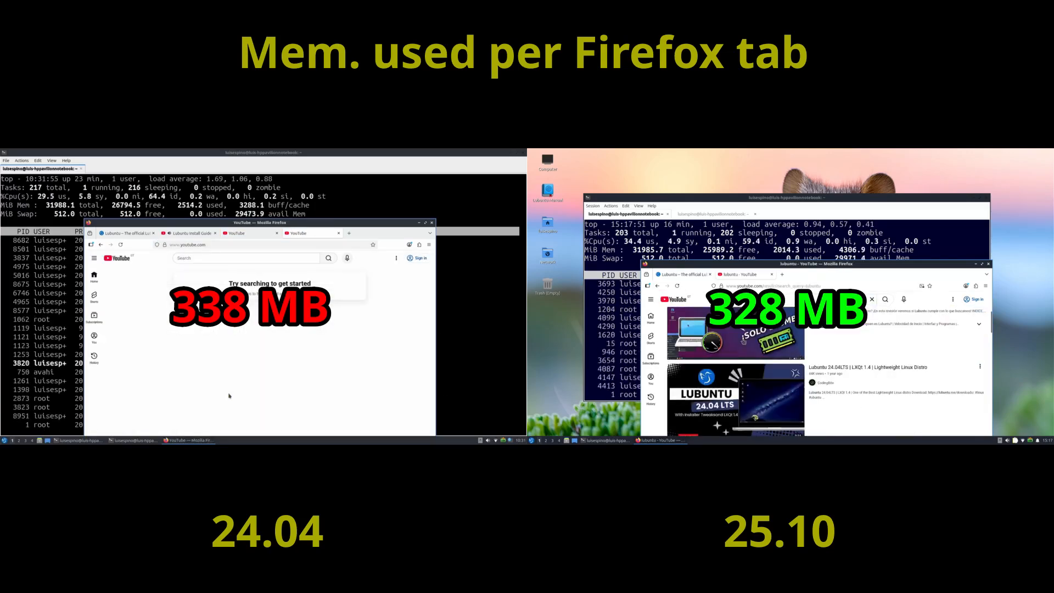
click(906, 275)
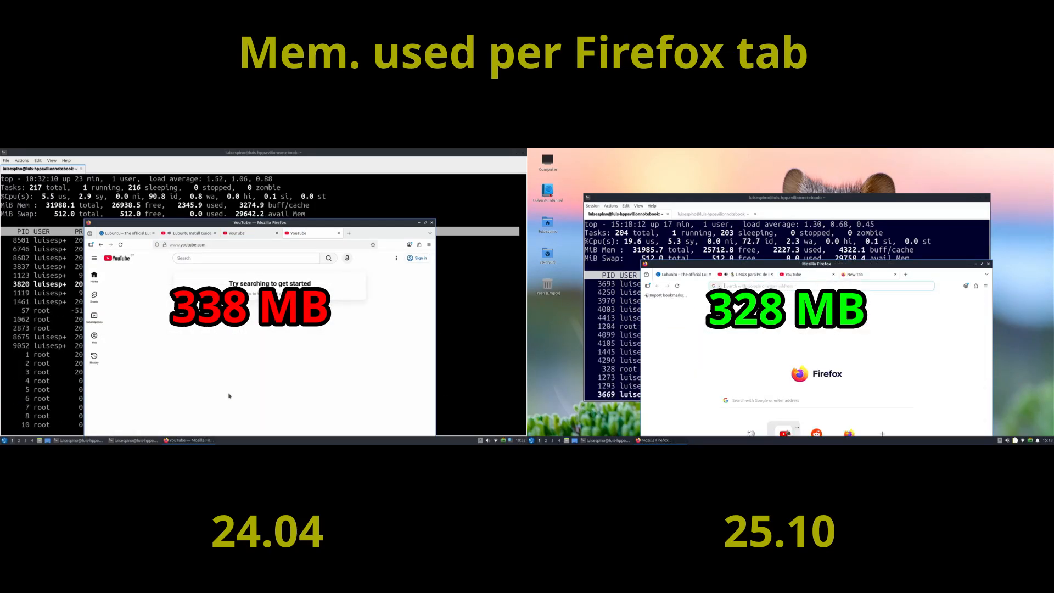